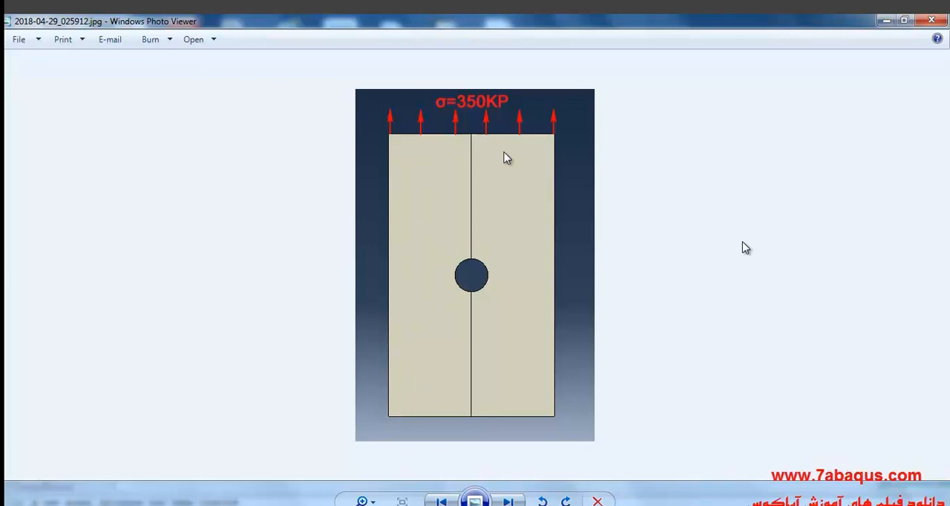
mouse_move(510, 208)
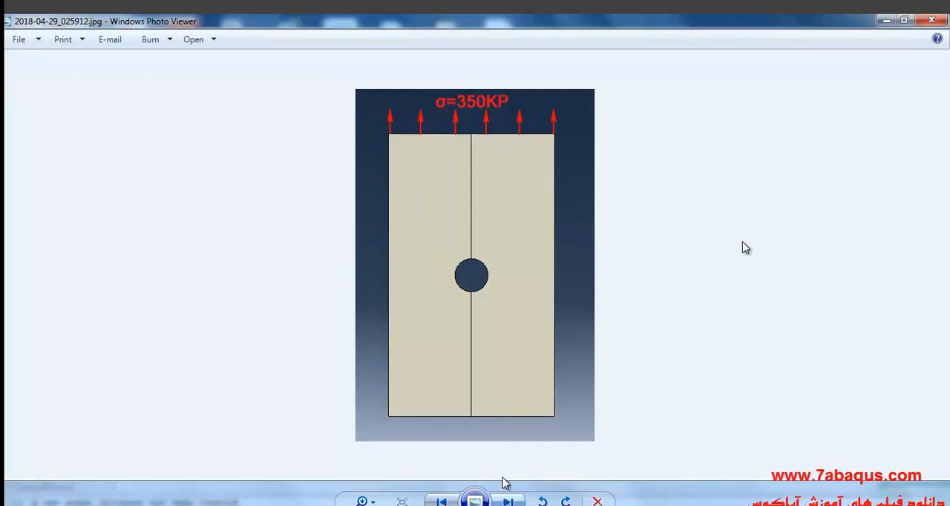
mouse_move(493, 335)
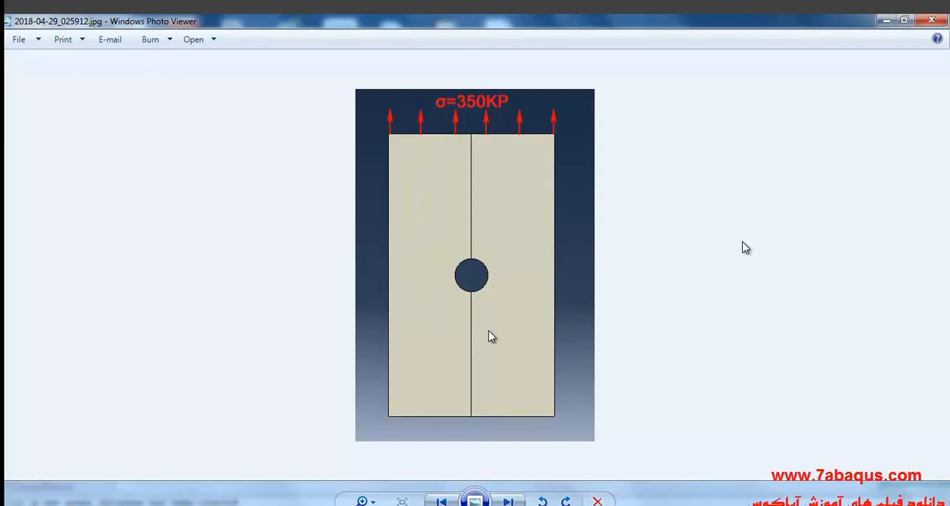
Browse the crack result images for cycles 164, 547, 841 and 1000 in Photo Viewer
click(508, 501)
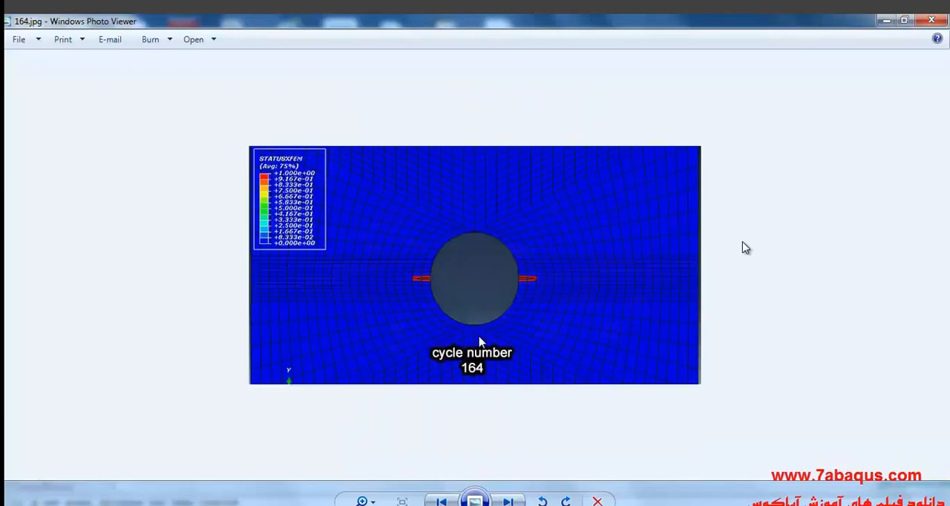
mouse_move(439, 310)
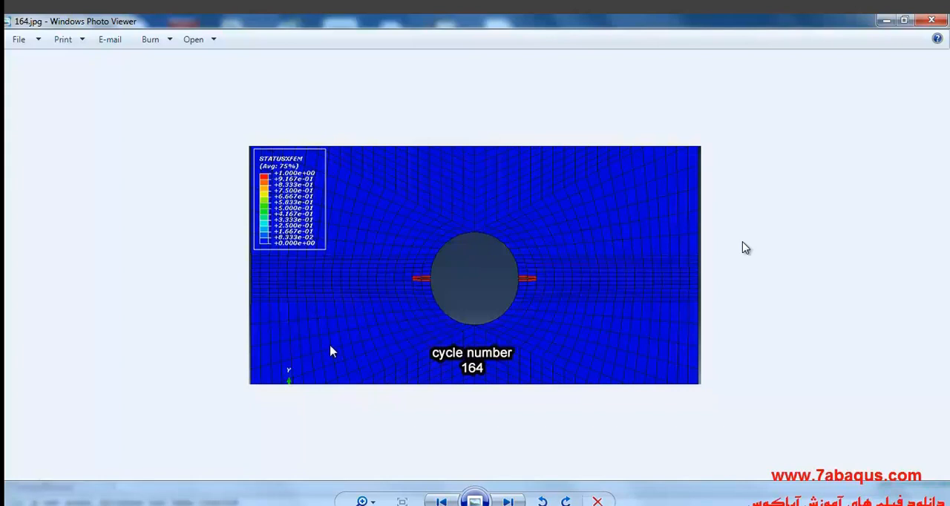
mouse_move(484, 380)
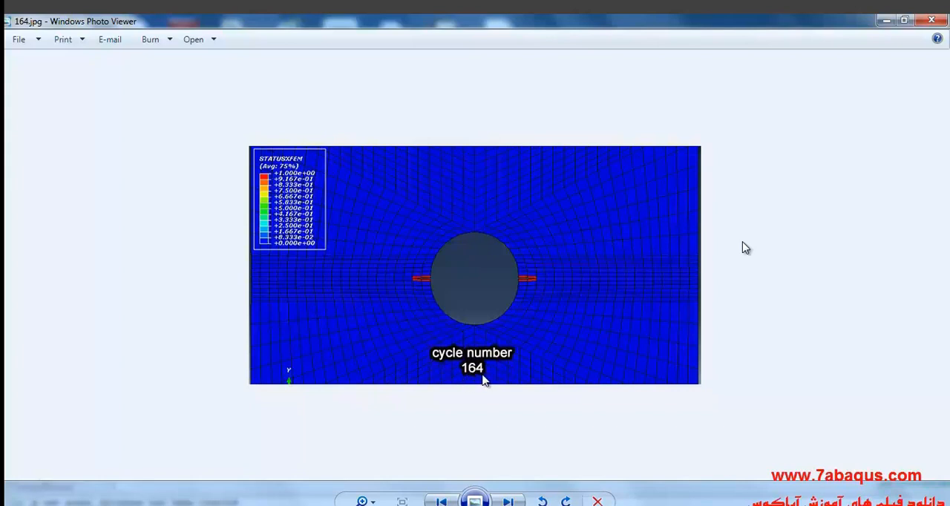
mouse_move(444, 296)
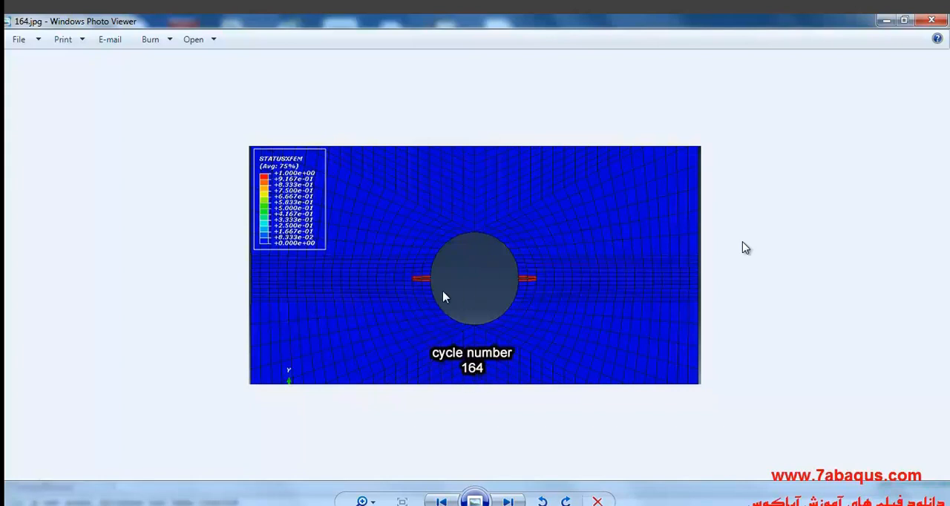
mouse_move(437, 294)
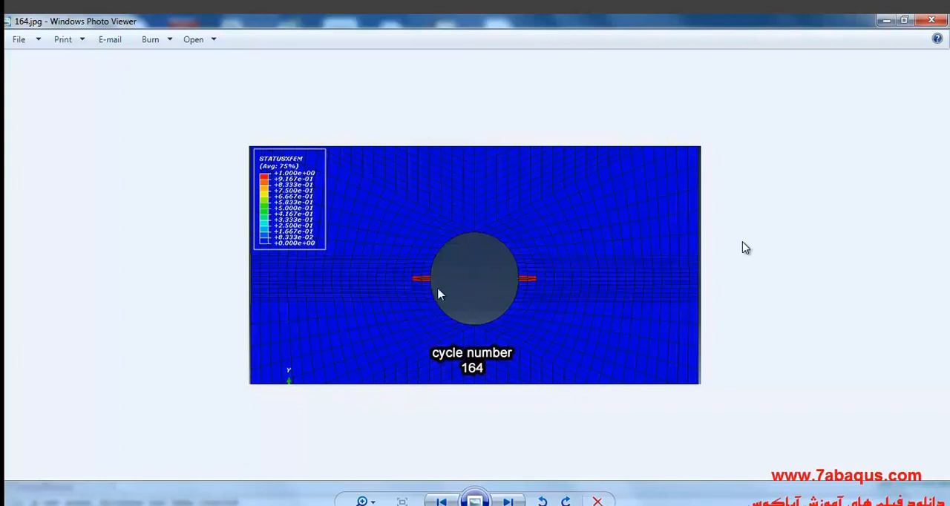
click(507, 500)
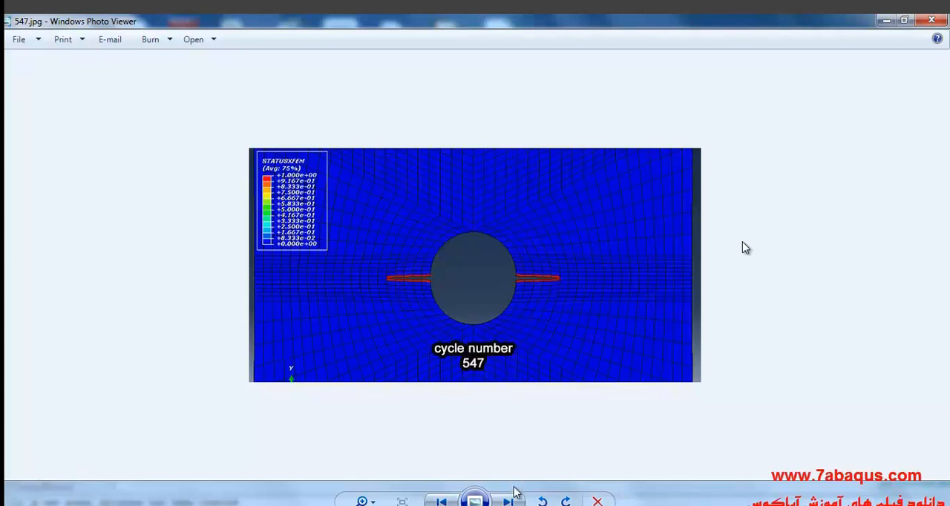
click(507, 501)
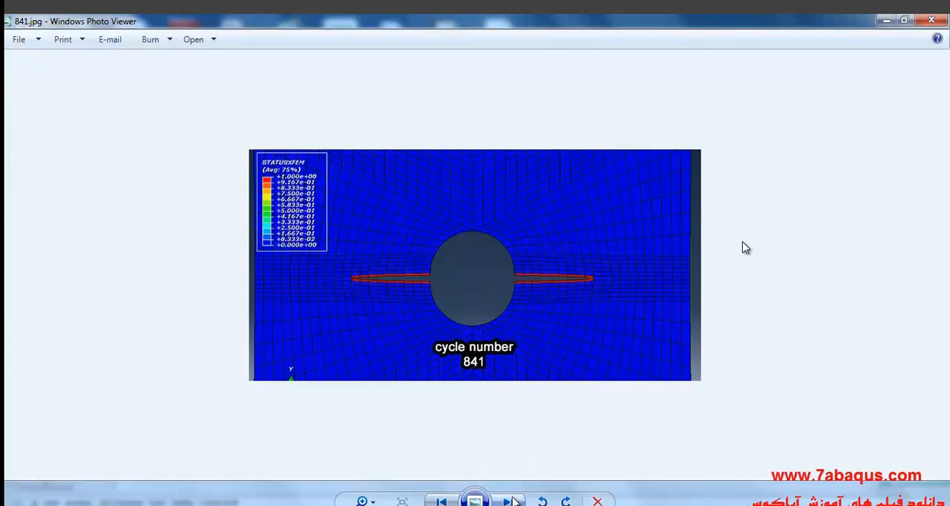
click(508, 502)
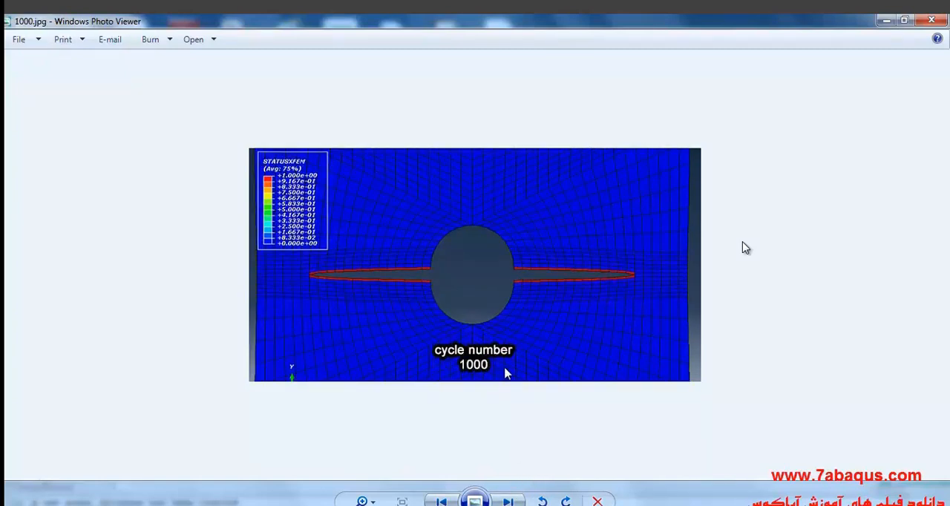
mouse_move(318, 281)
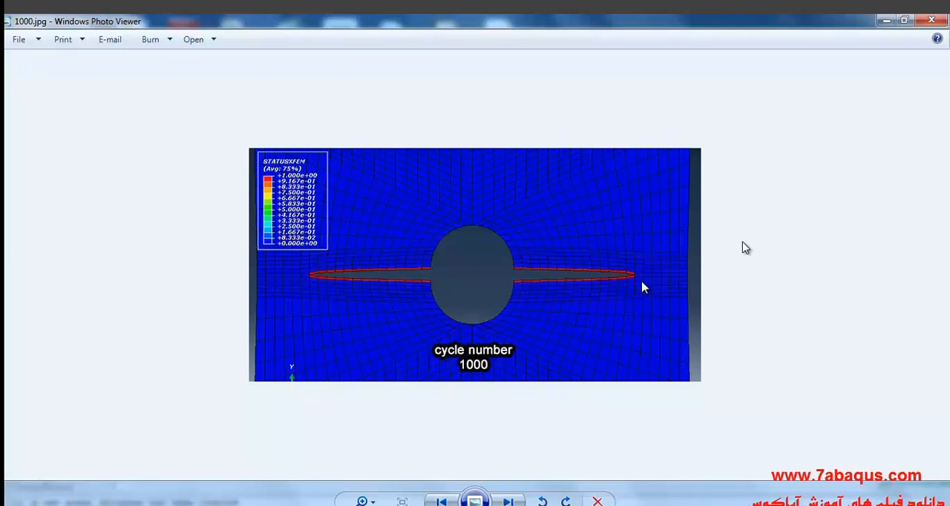
mouse_move(551, 300)
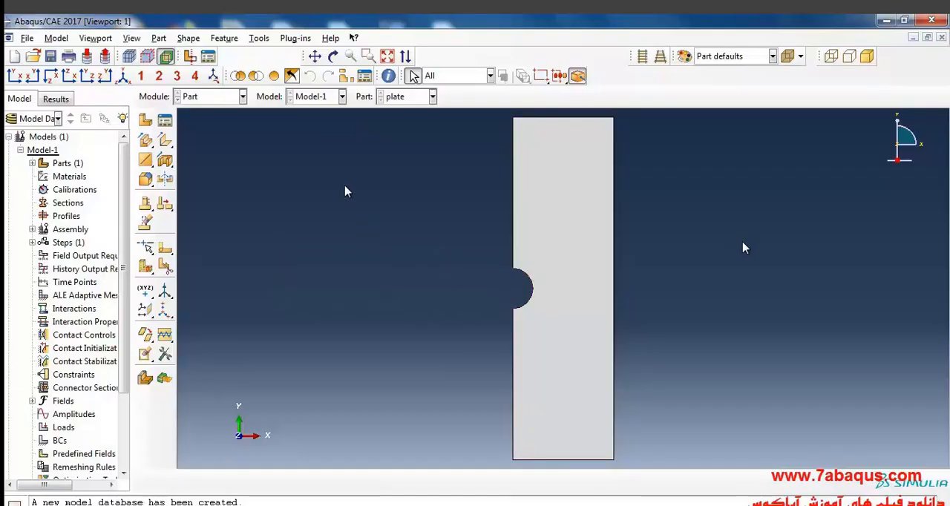
Start a face partition of the plate from the Tools menu in Abaqus
click(258, 38)
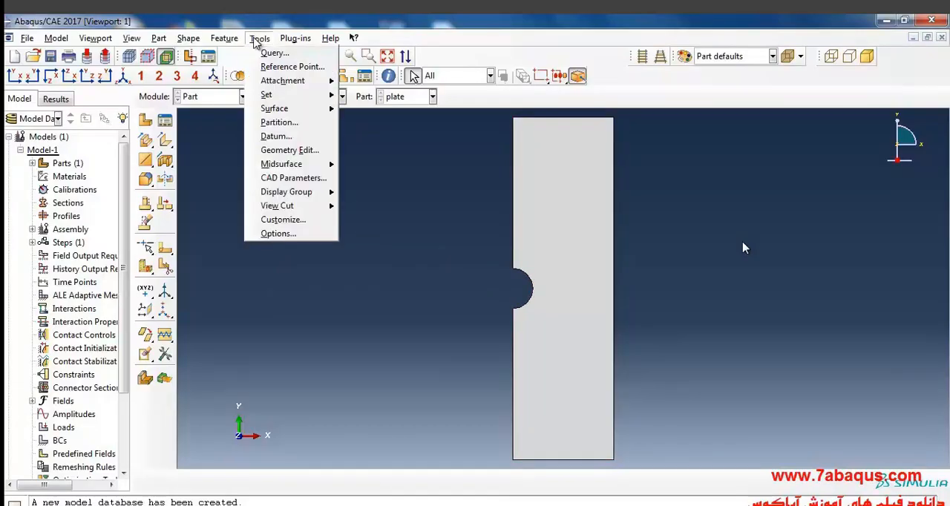
click(279, 121)
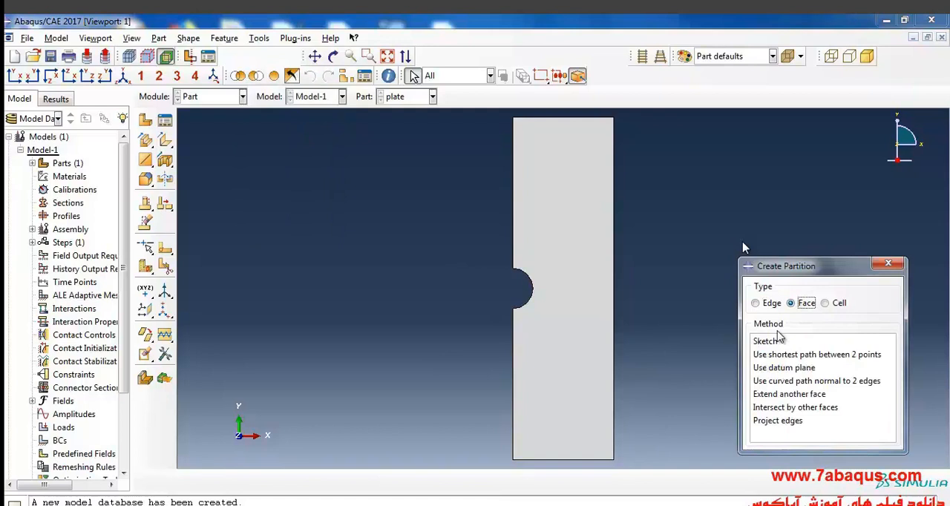
Sketch a horizontal partition line from the notch to the plate's right edge
click(766, 340)
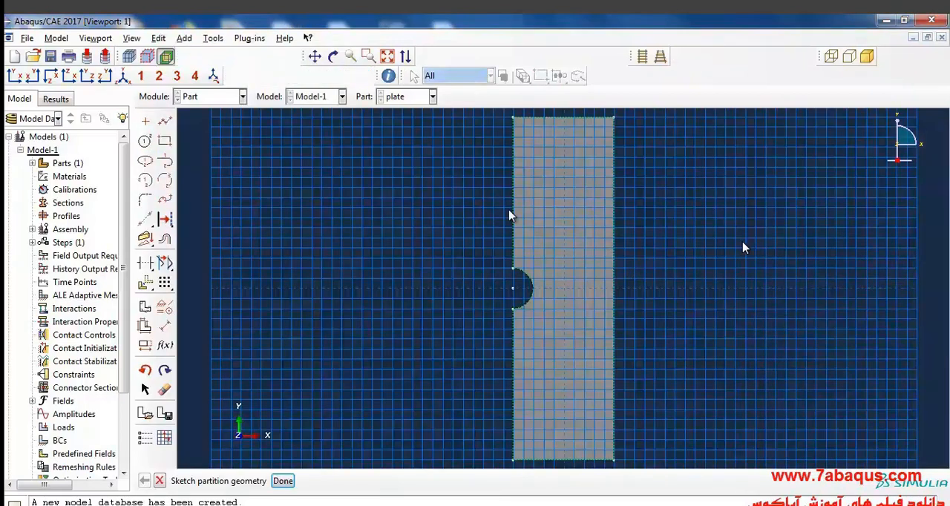
click(368, 57)
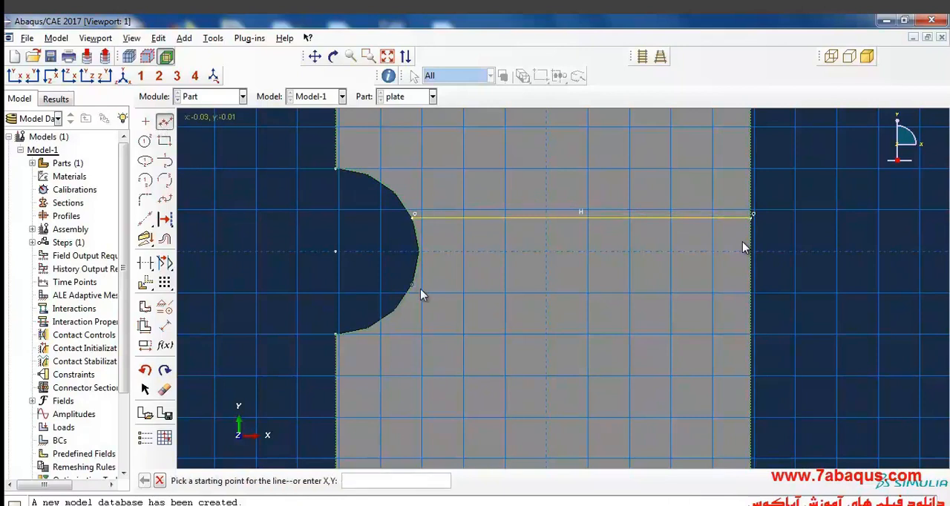
click(419, 288)
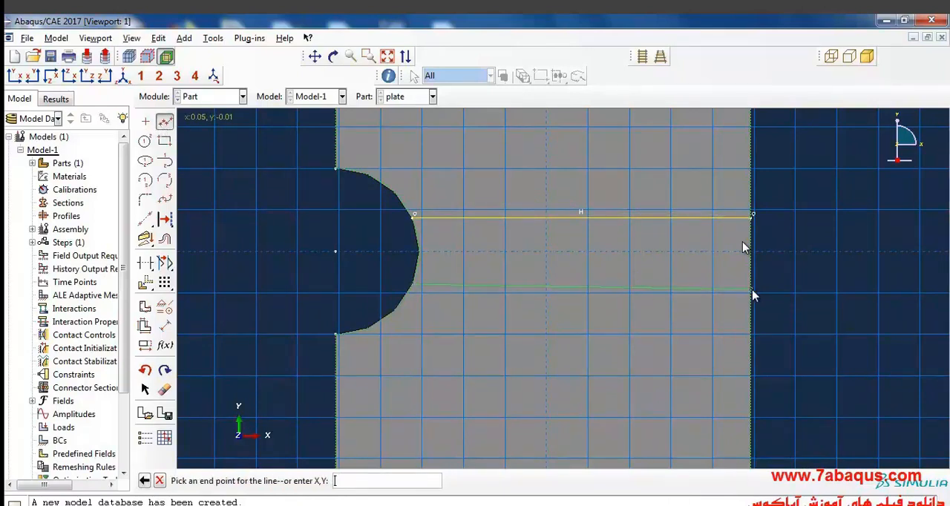
click(754, 282)
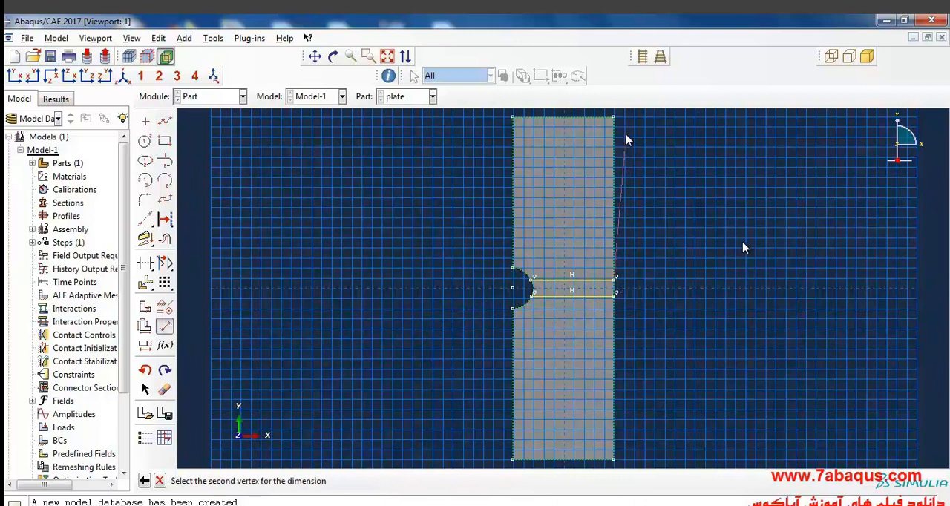
Dimension the upper and lower lines 0.16 from the plate's top and bottom edges
click(667, 211)
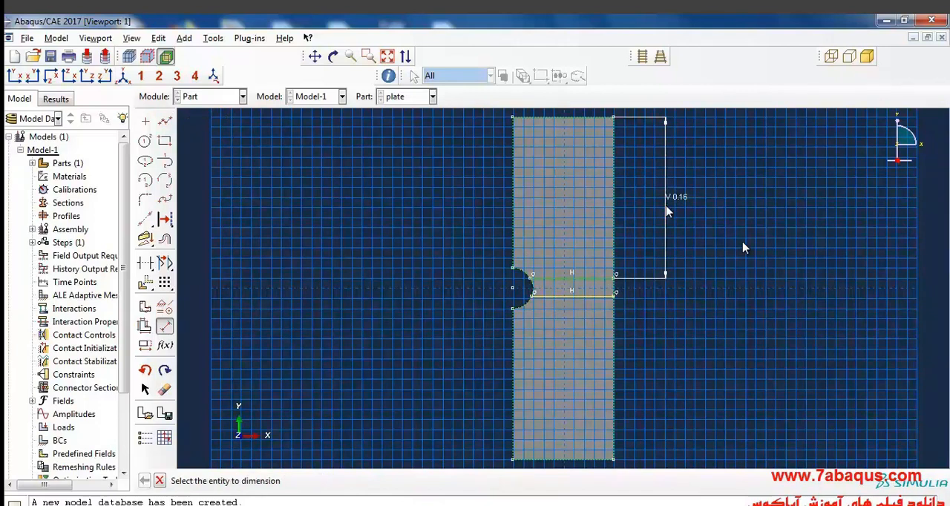
mouse_move(620, 310)
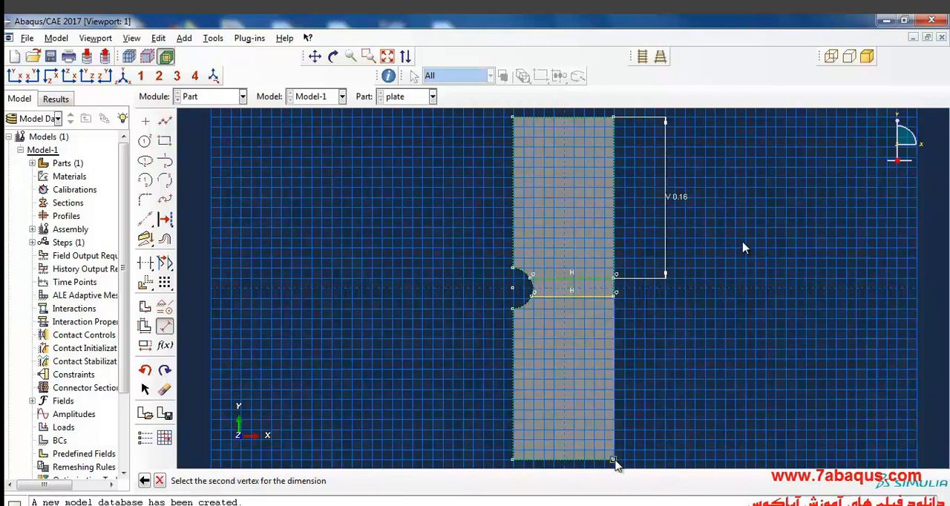
click(615, 460)
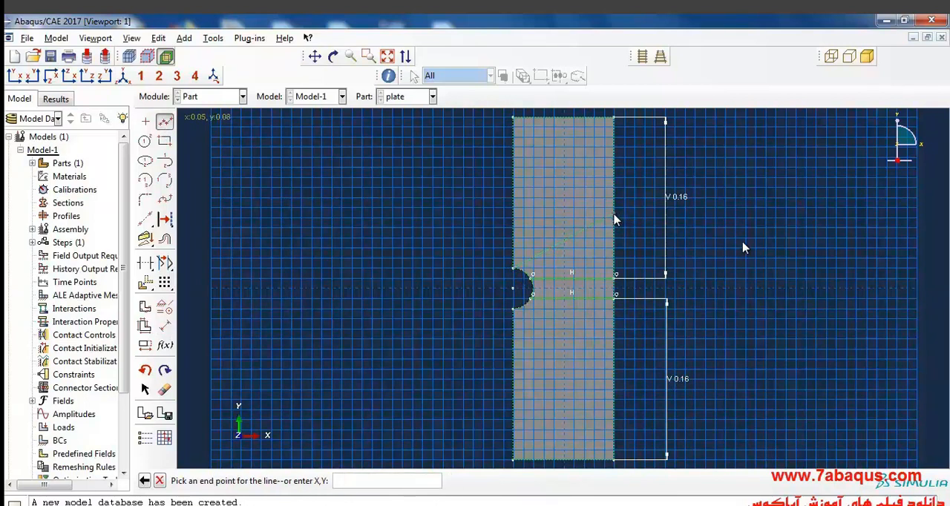
click(615, 210)
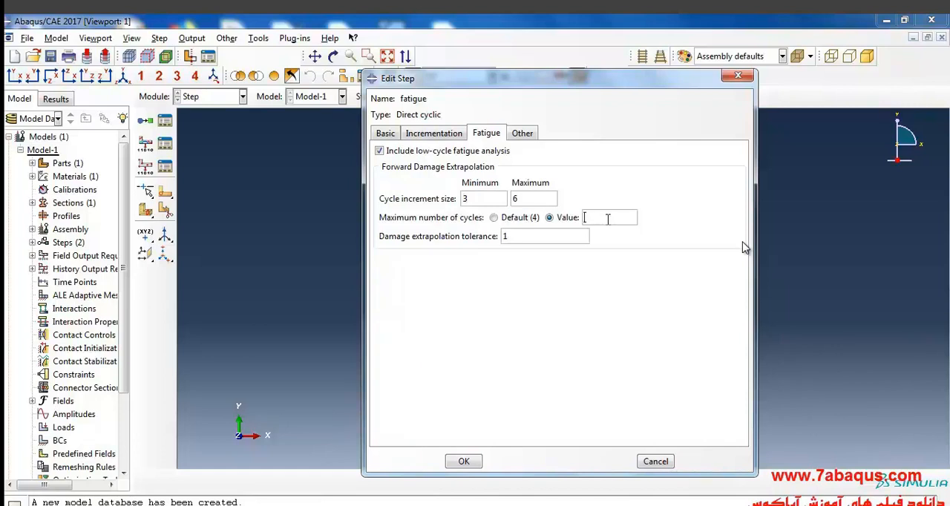
Set the fatigue step's maximum number of cycles to 100
text(100)
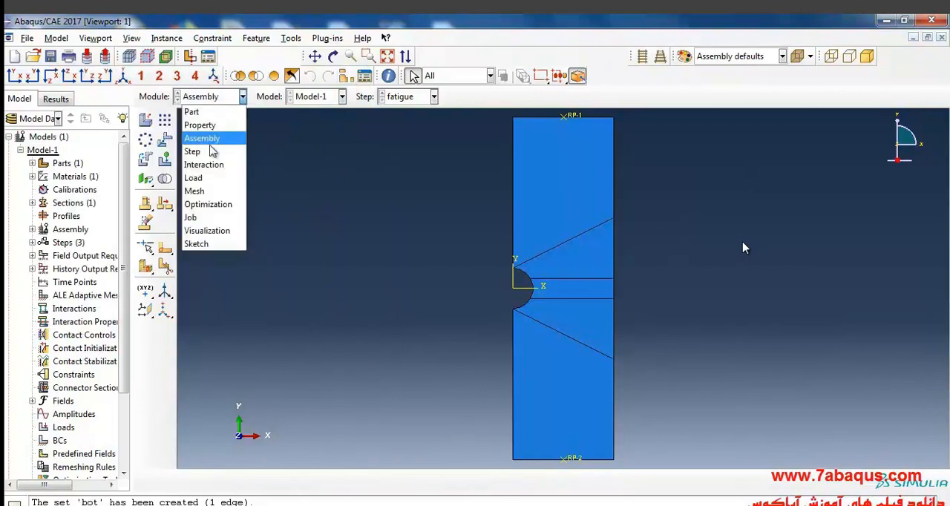
Switch to the Interaction module for the plate assembly
click(204, 163)
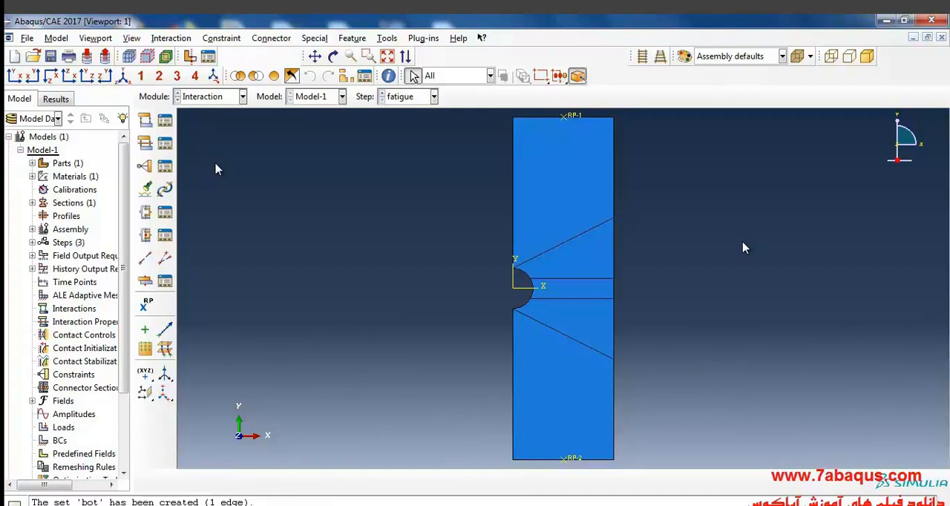
mouse_move(280, 127)
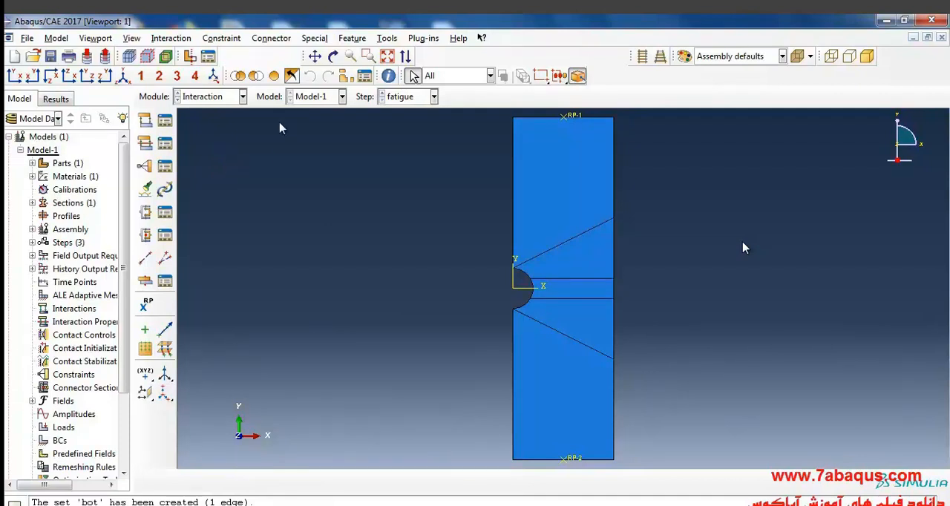
Create a new crack of the XFEM type for the notched plate
click(315, 39)
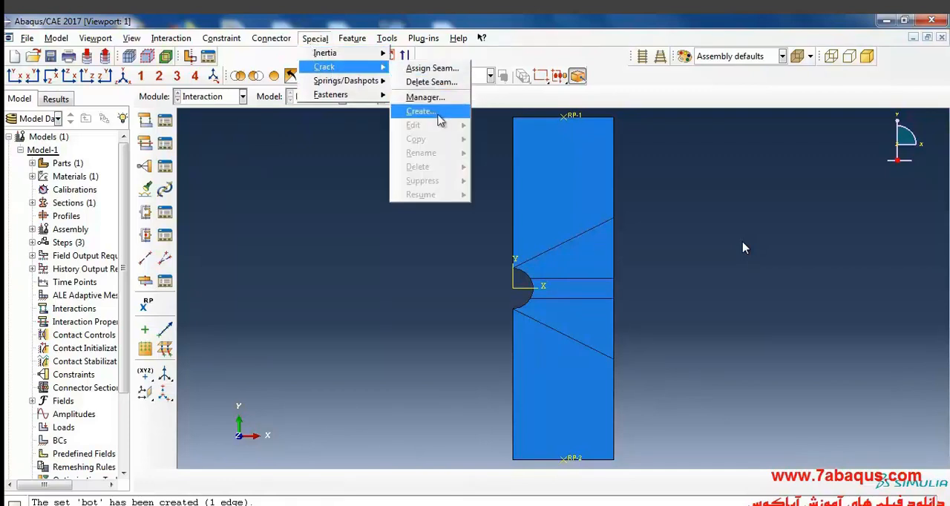
click(420, 110)
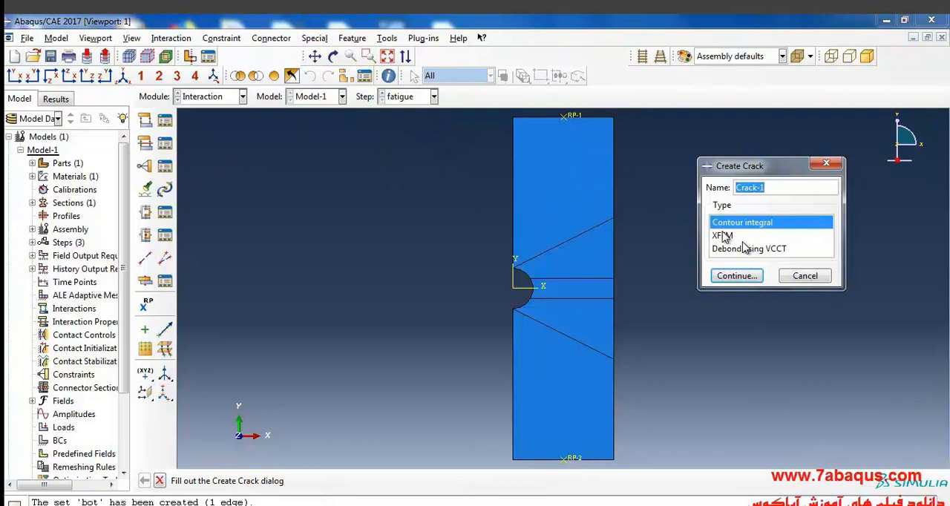
click(722, 235)
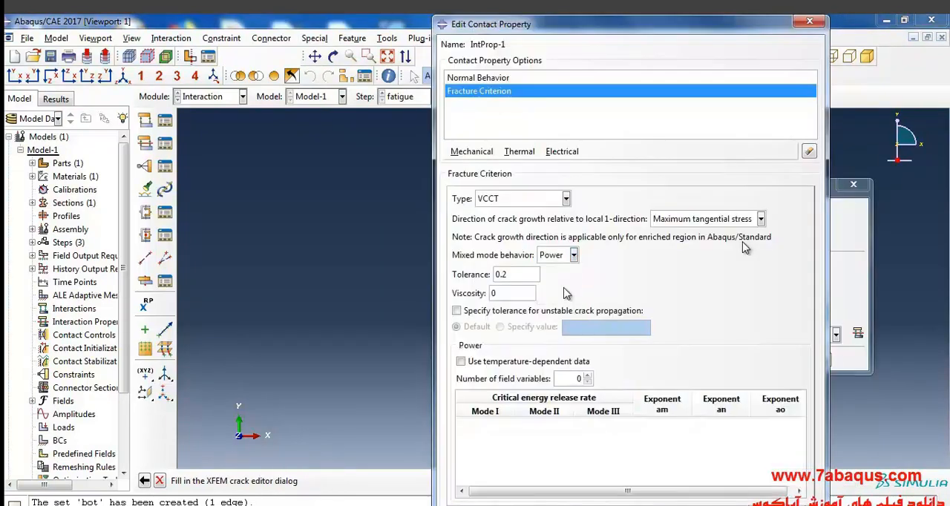
Enter a Mode I critical energy release rate of 2870 for the VCCT criterion
click(484, 425)
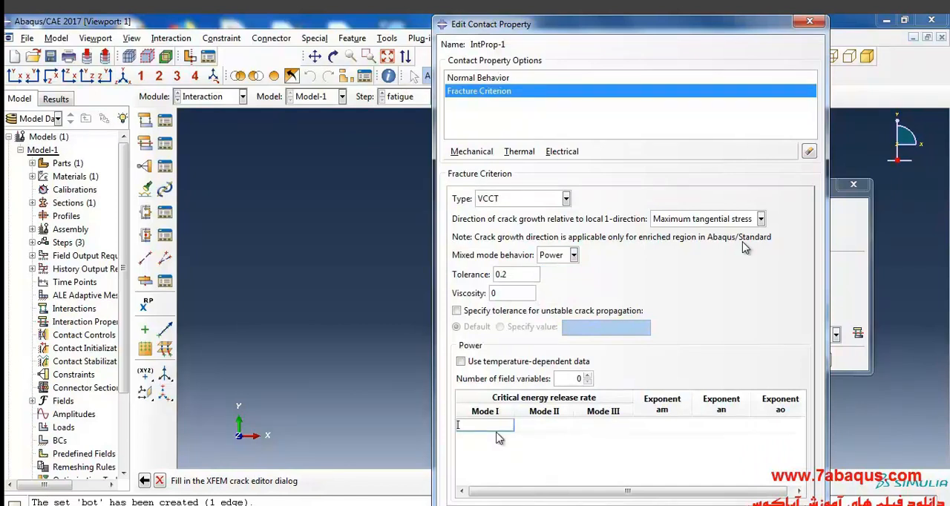
text(2870)
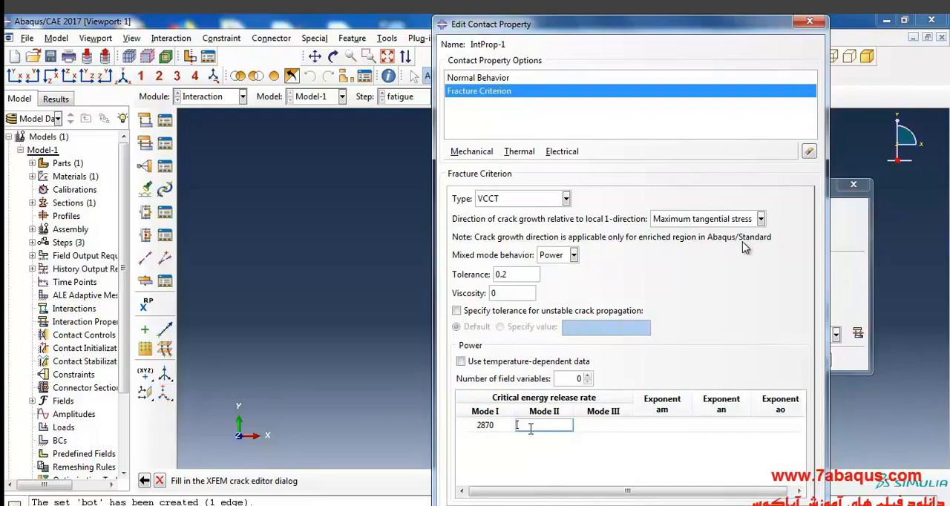
text(2870)
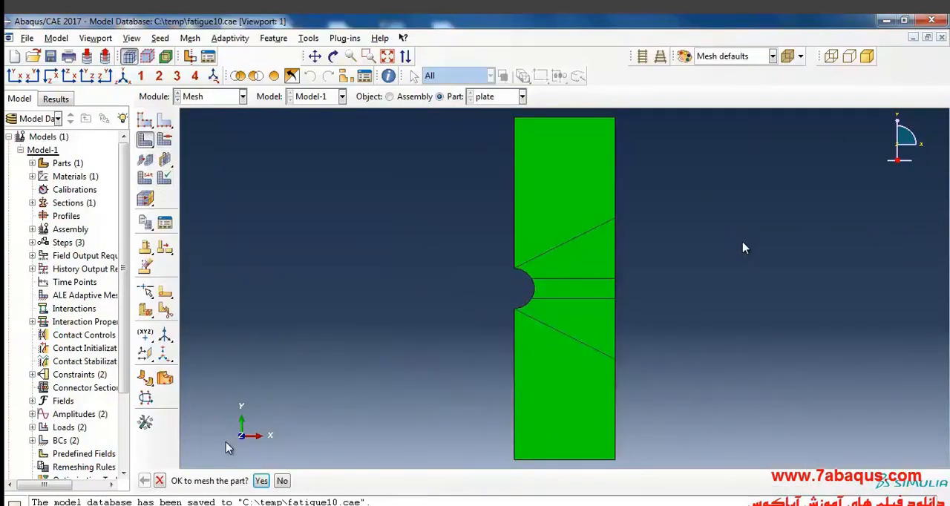
Confirm meshing the plate and zoom in on the refined mesh around the notch
click(261, 481)
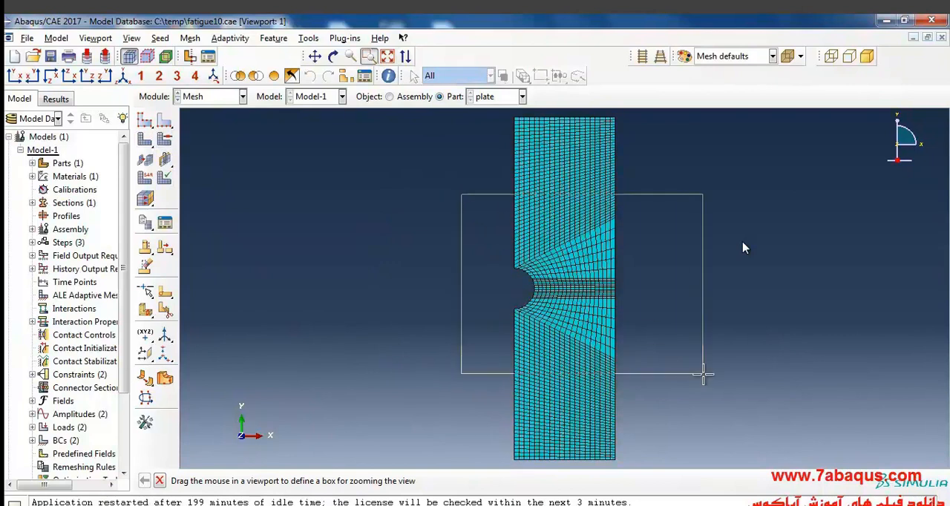
drag(462, 194, 704, 374)
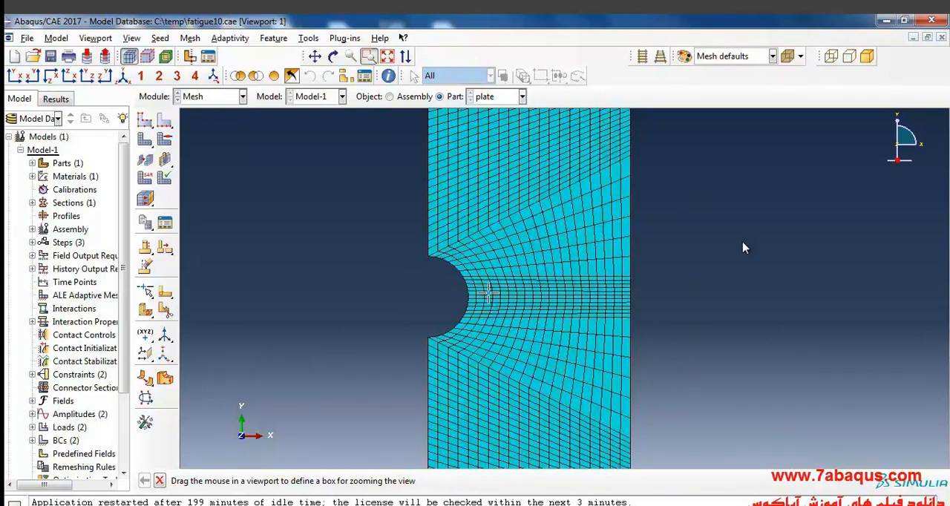
mouse_move(599, 300)
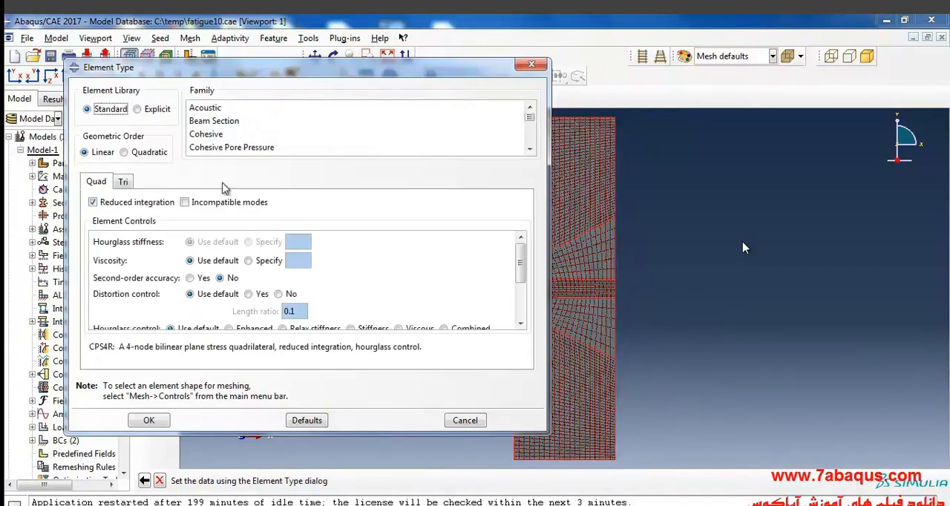
Assign Plane Strain elements with reduced integration turned off
click(528, 122)
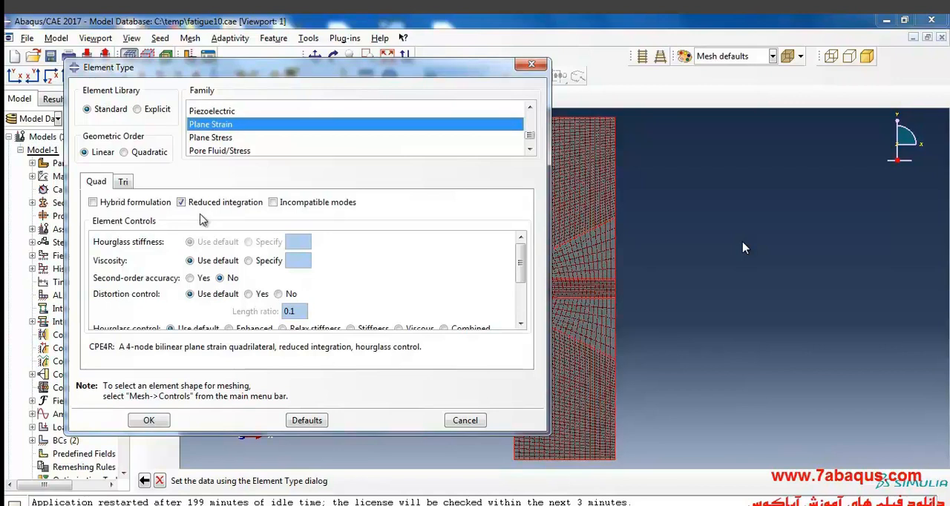
click(181, 201)
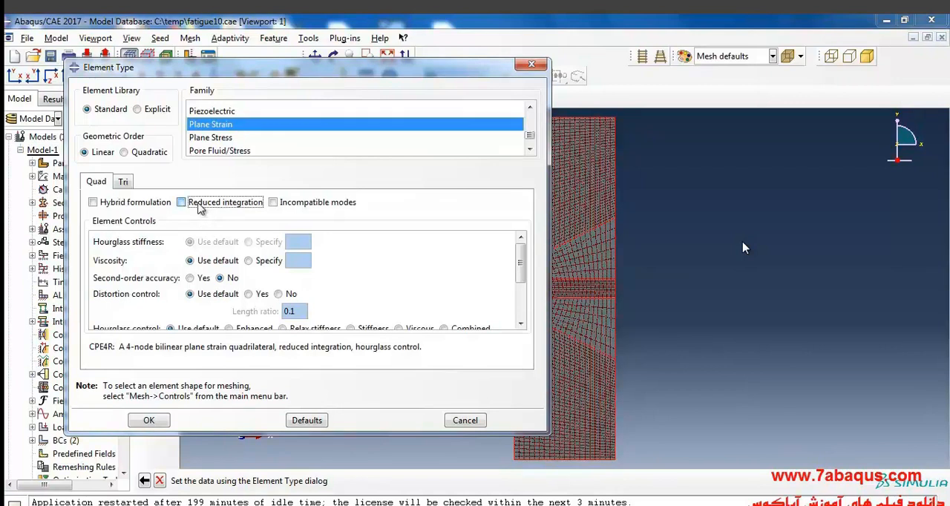
click(181, 201)
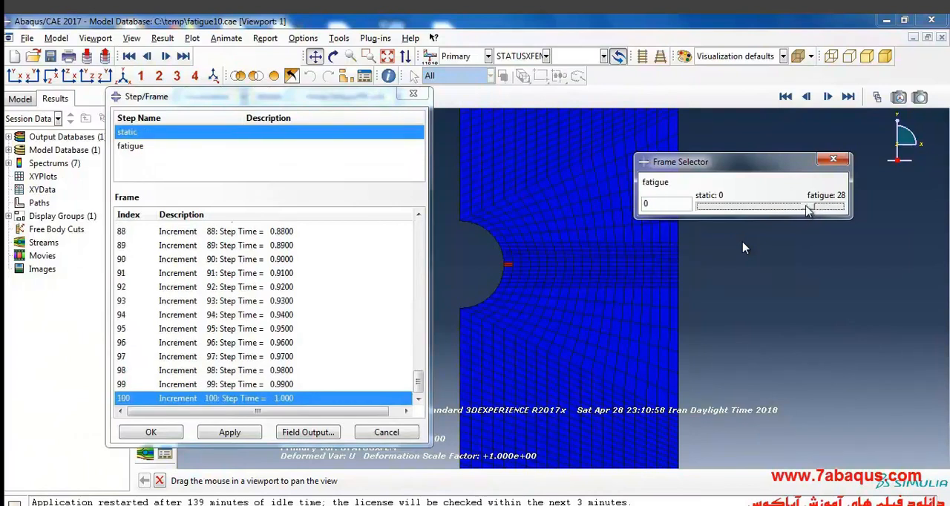
Step through the fatigue frames to increment 9 (time 546.5), comparing crack growth against the static step
click(131, 146)
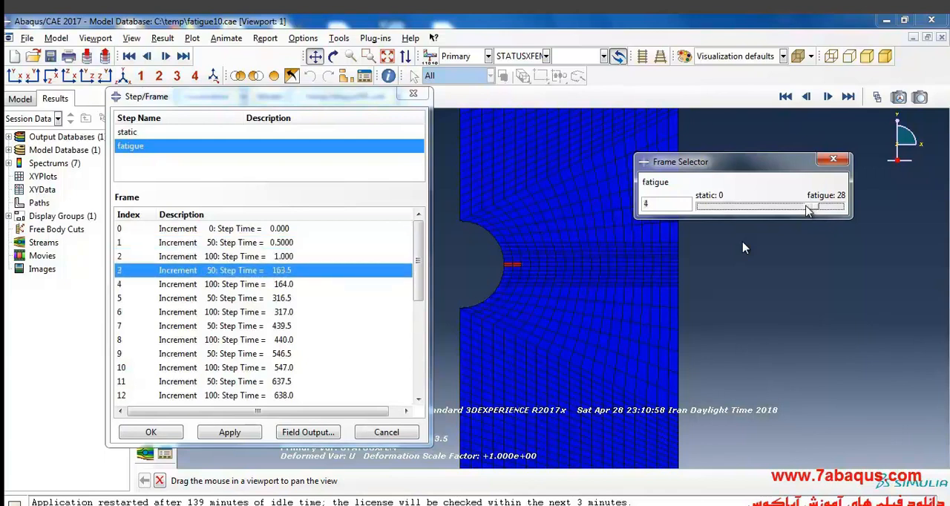
drag(804, 211, 814, 210)
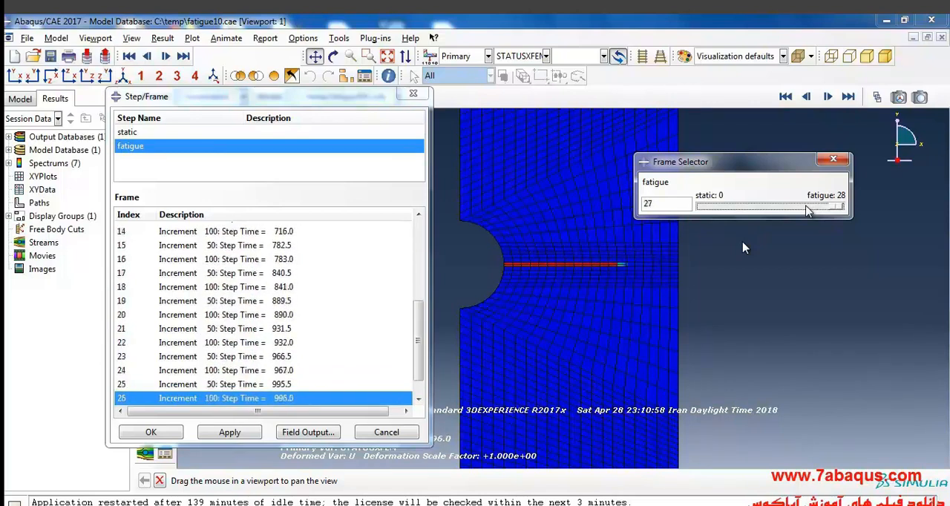
click(111, 124)
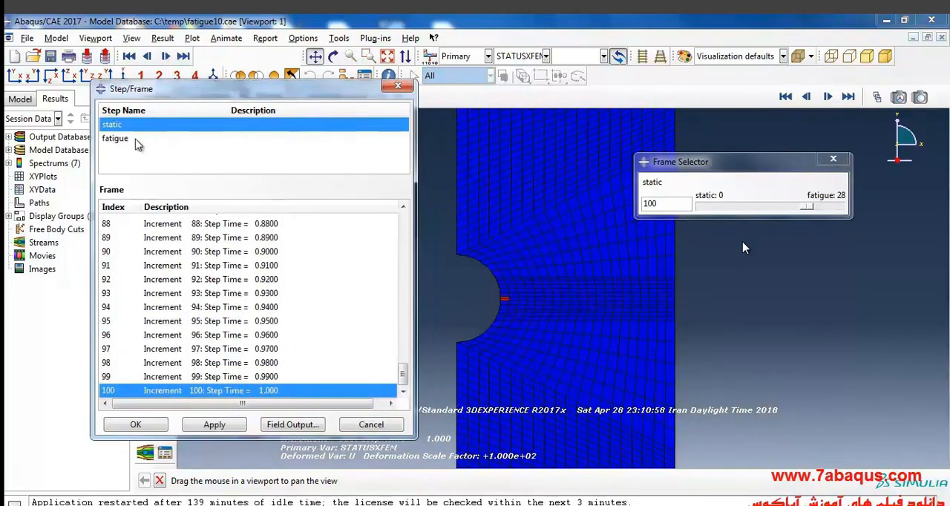
click(116, 138)
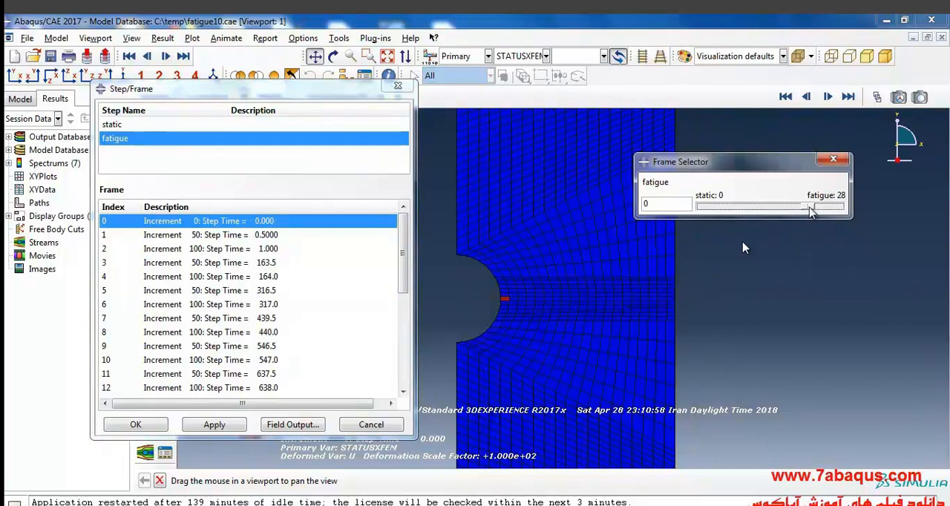
click(161, 235)
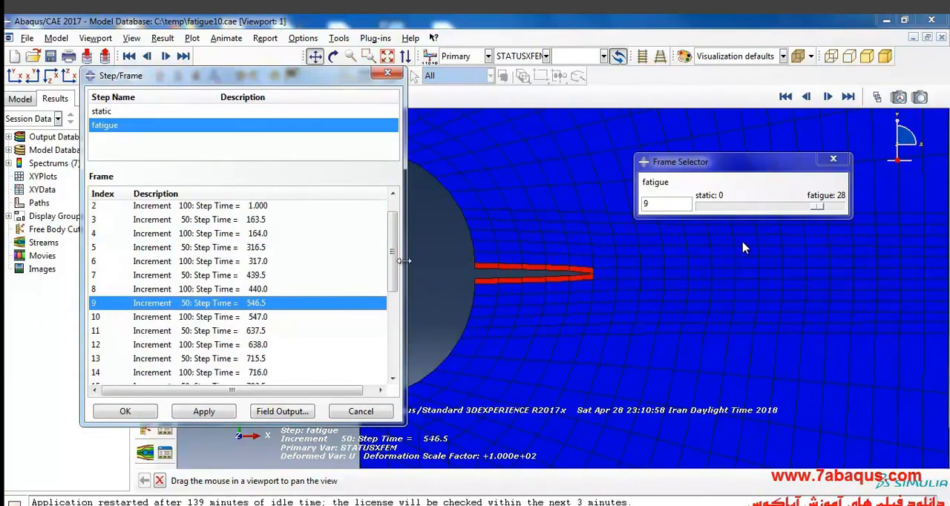
Display later fatigue frames (around 23, 25, ending at frame 28, time 1000) as cracks reach both plate edges
scroll(down, 3)
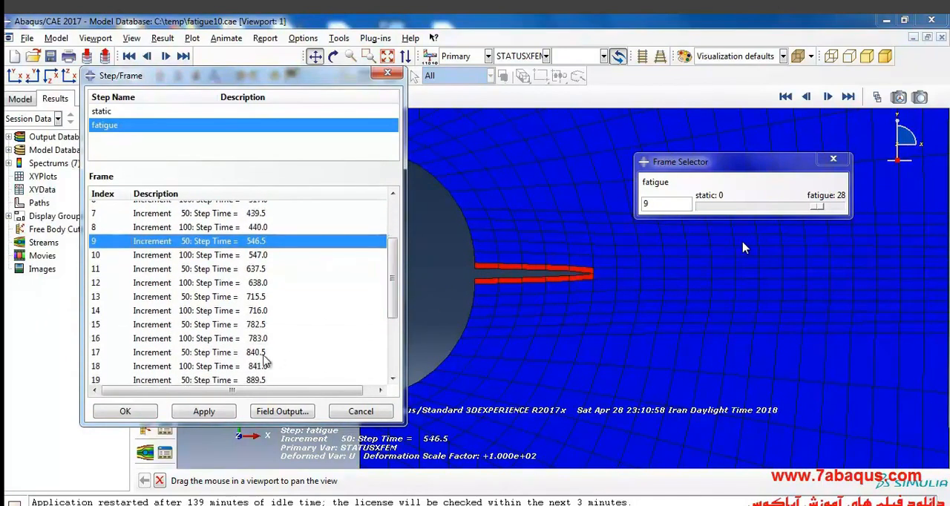
mouse_move(273, 341)
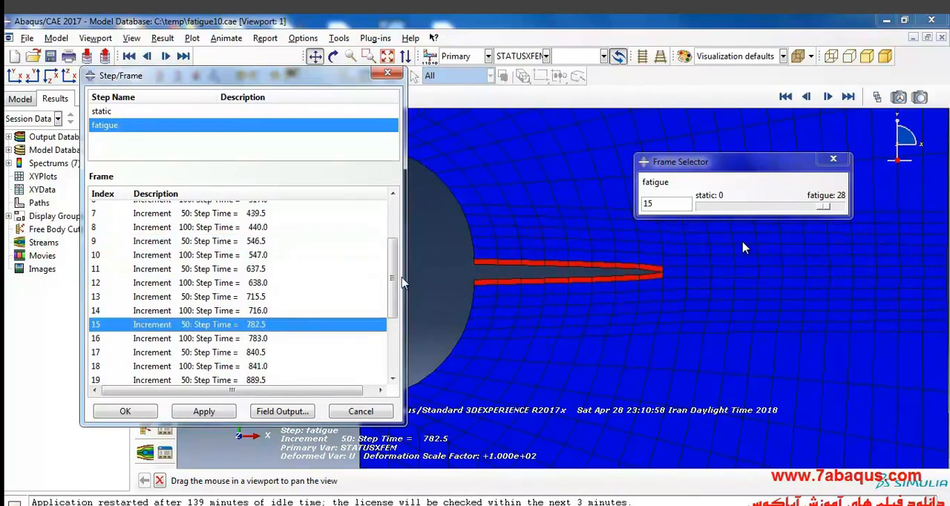
scroll(down, 3)
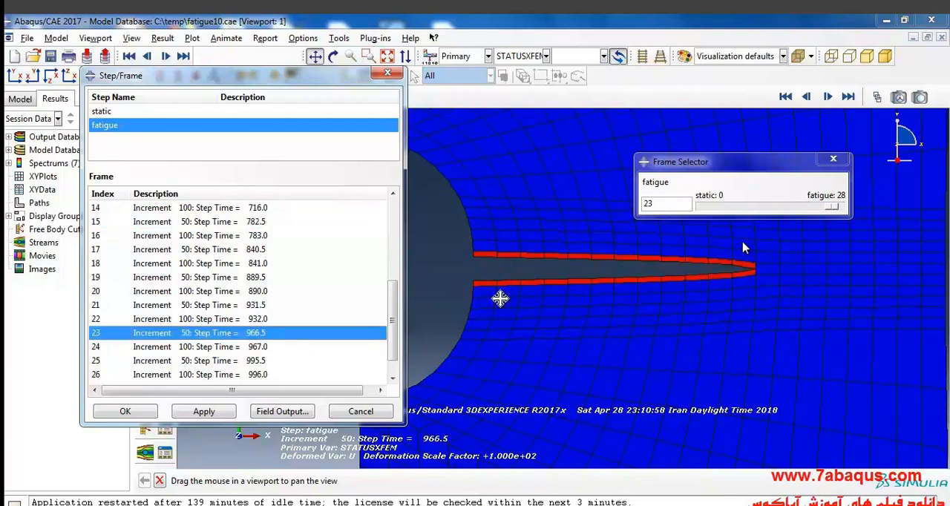
scroll(down, 3)
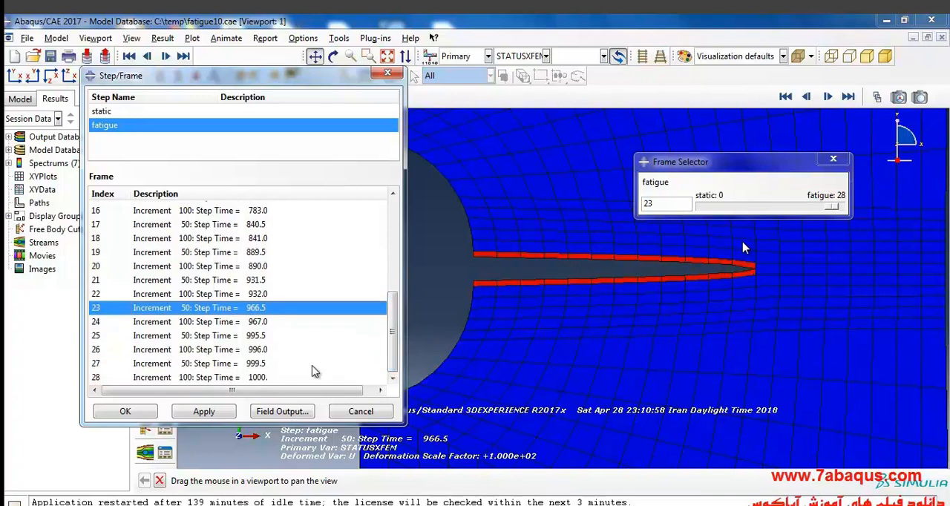
click(255, 362)
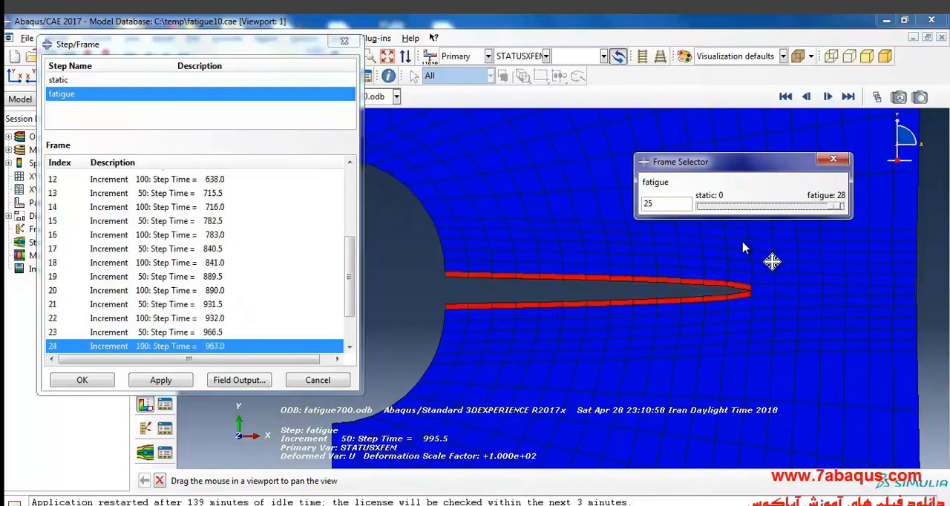
click(82, 379)
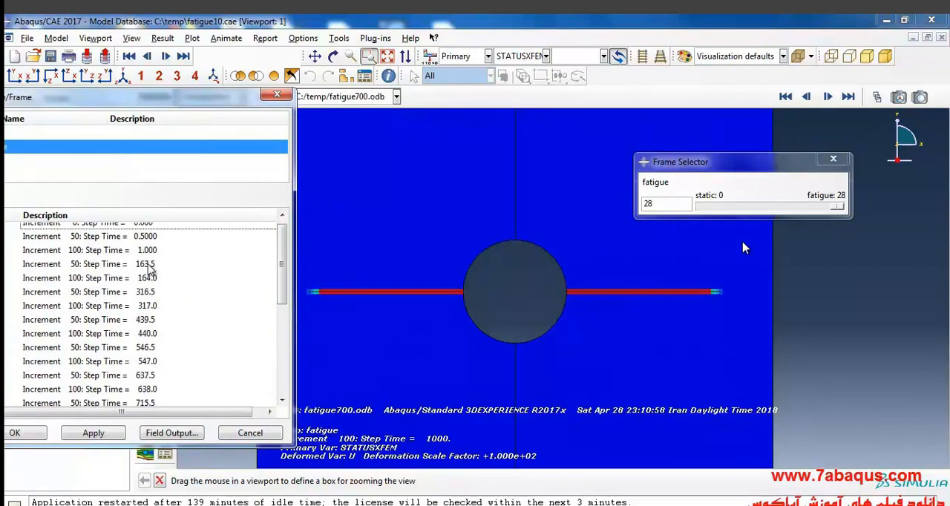
Display the hole cracks at an early frame (7) and then frame 15 at step time 782.5
click(89, 264)
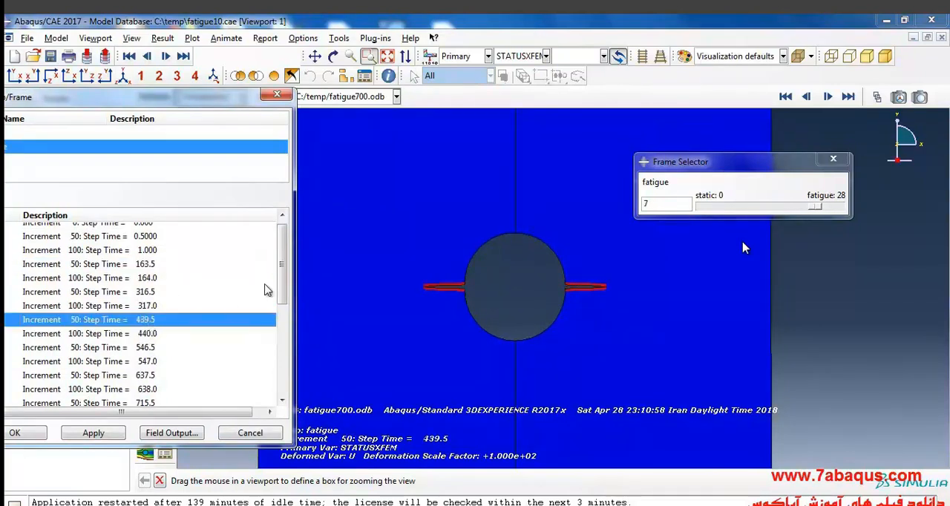
scroll(down, 3)
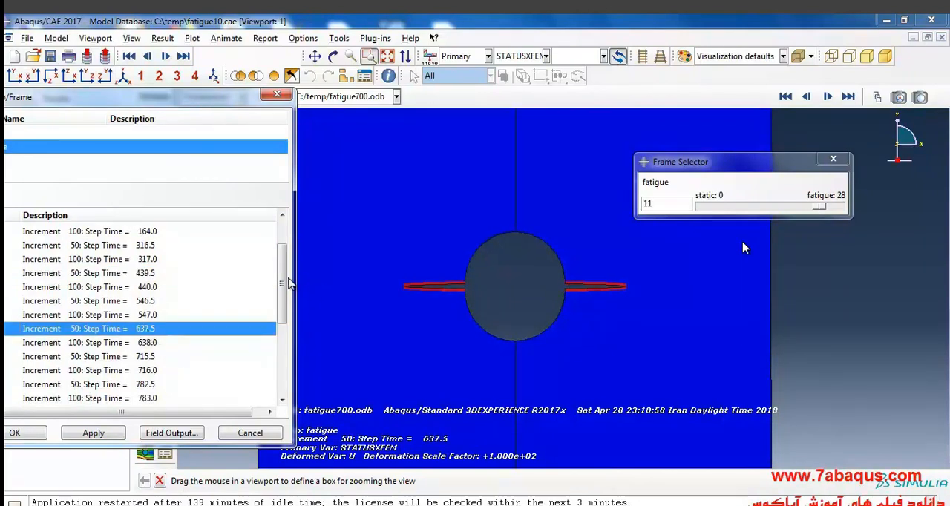
scroll(down, 3)
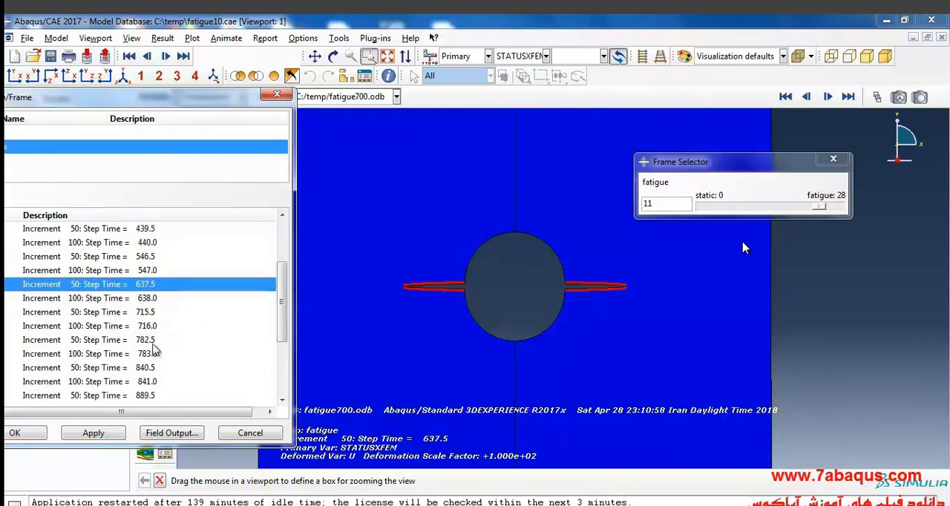
click(96, 340)
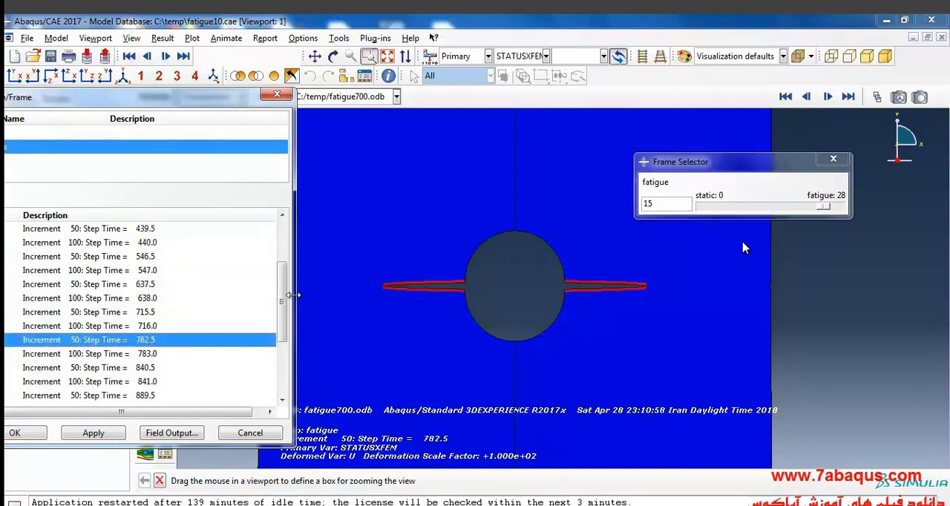